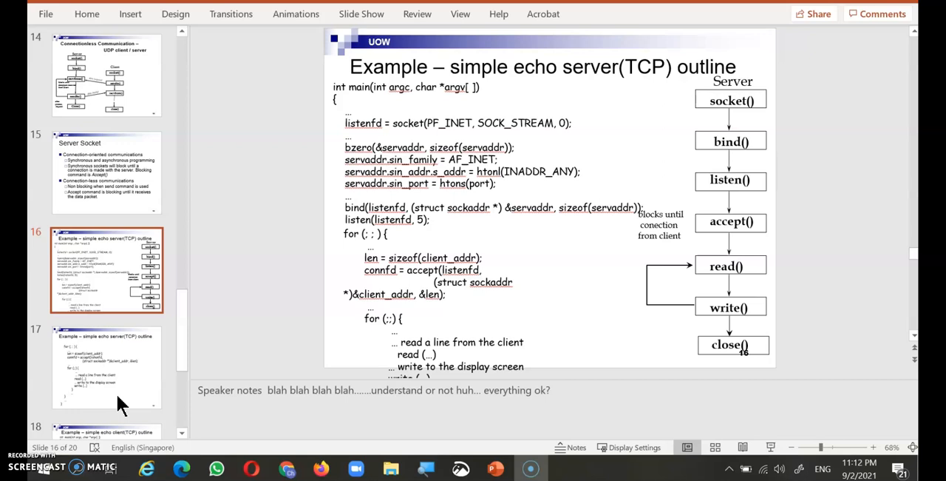
{"action": "mouse_move", "coordinate": [343, 191]}
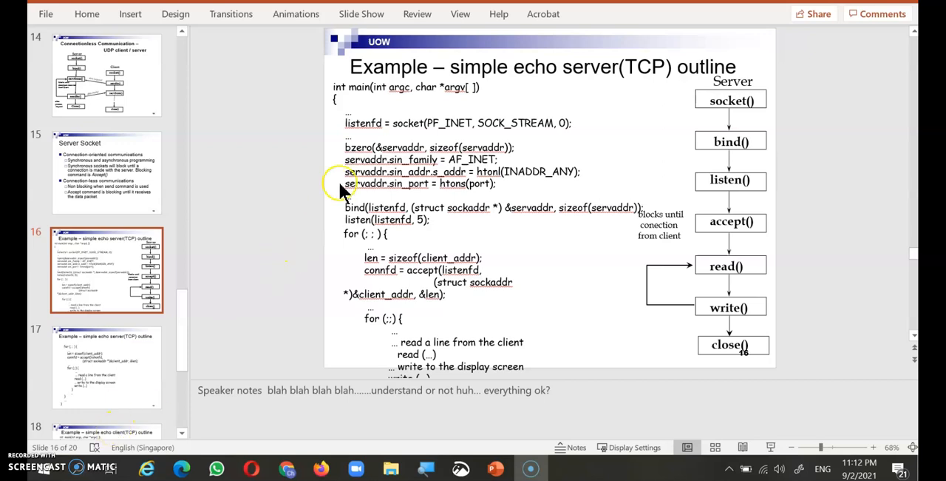
{"action": "mouse_move", "coordinate": [355, 136]}
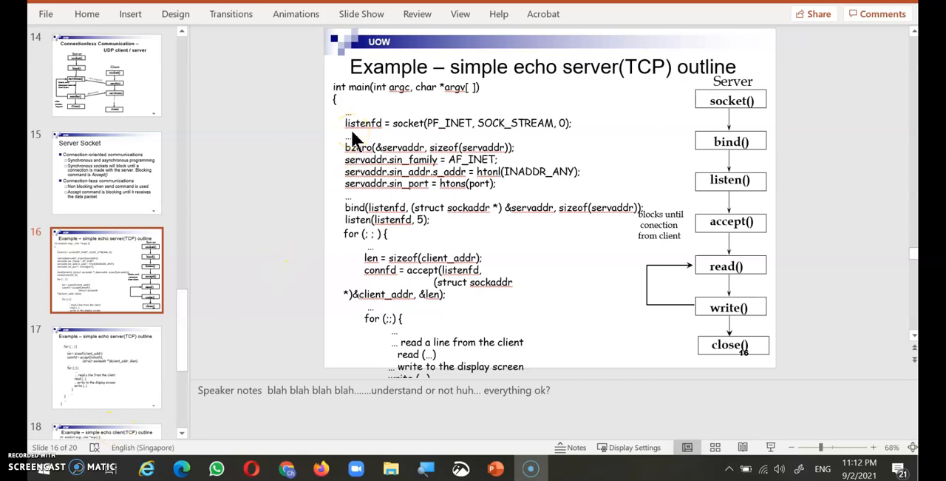
{"action": "mouse_move", "coordinate": [328, 204]}
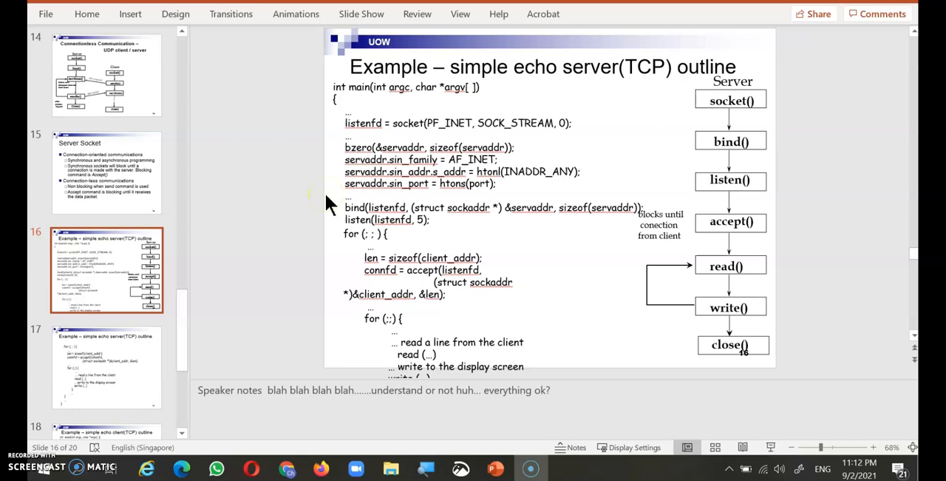
{"action": "mouse_move", "coordinate": [236, 373]}
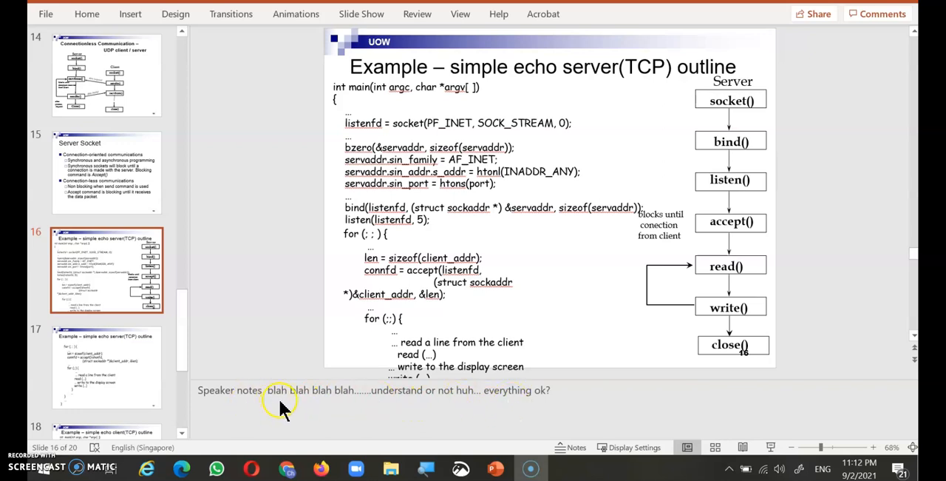
{"action": "mouse_move", "coordinate": [538, 400]}
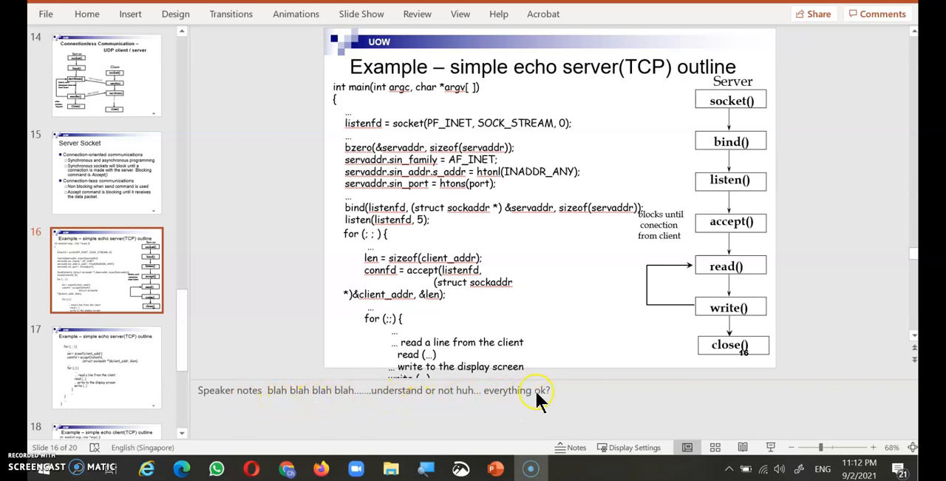
{"action": "mouse_move", "coordinate": [126, 180]}
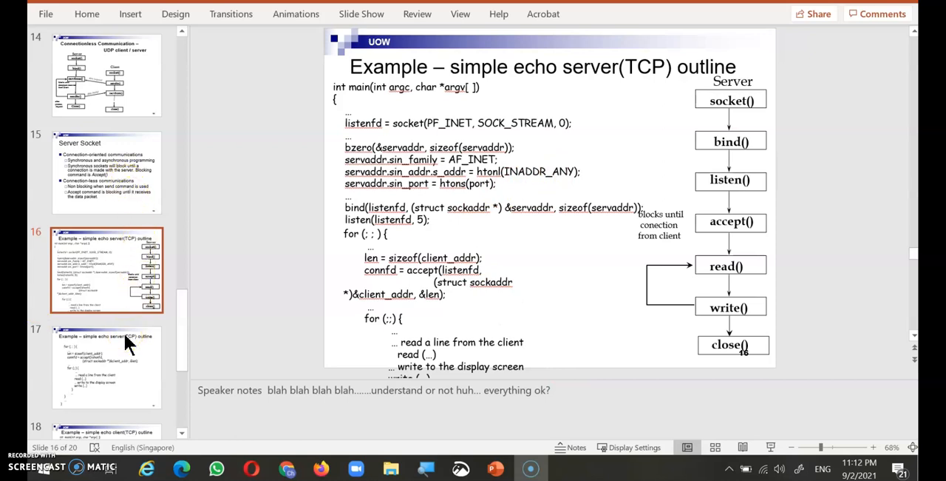
{"action": "mouse_move", "coordinate": [361, 13]}
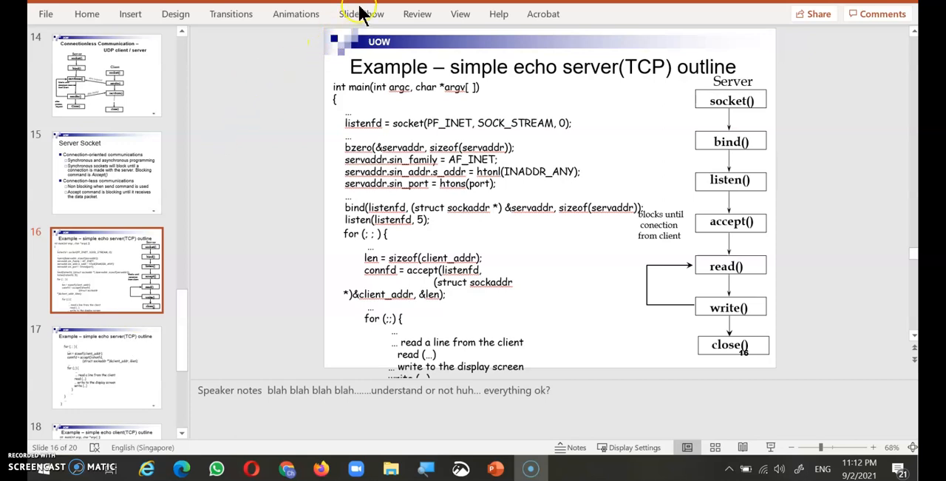
{"action": "mouse_move", "coordinate": [362, 17]}
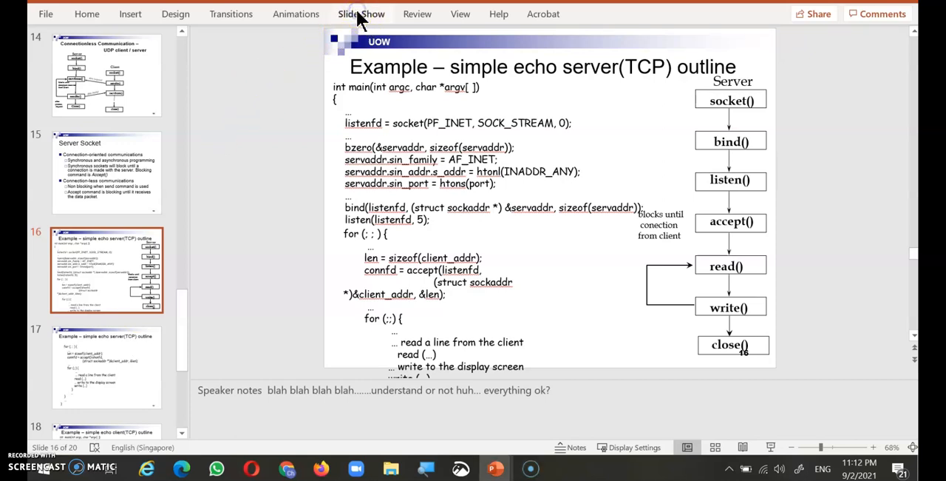
Show the Record Slide Show choices from the Slide Show ribbon
{"action": "left_click", "coordinate": [361, 14]}
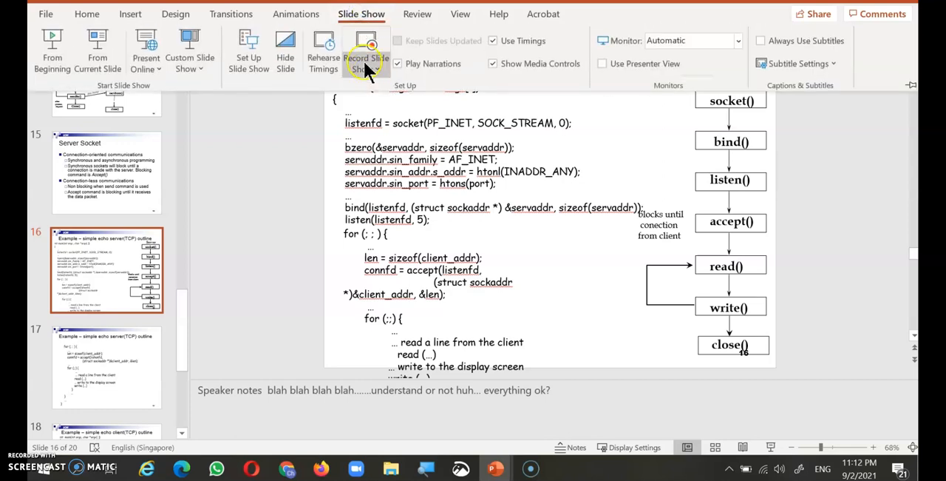
{"action": "left_click", "coordinate": [367, 58]}
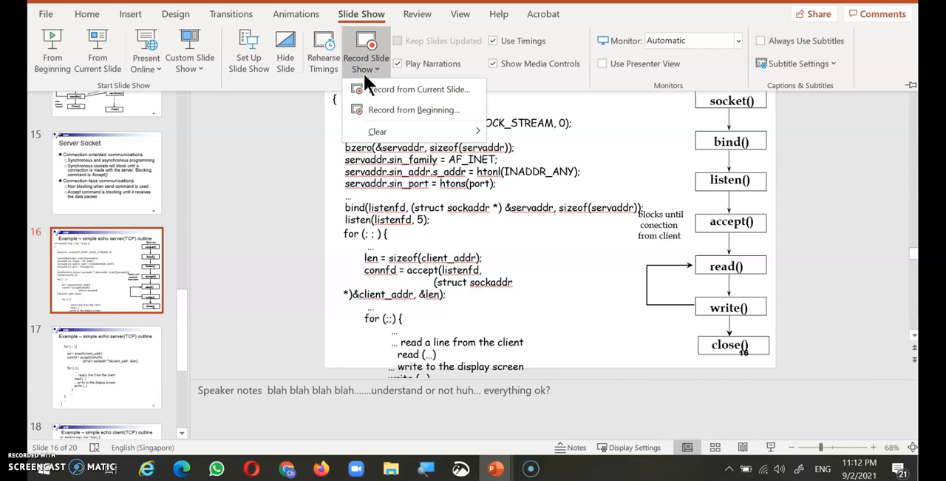
{"action": "mouse_move", "coordinate": [414, 110]}
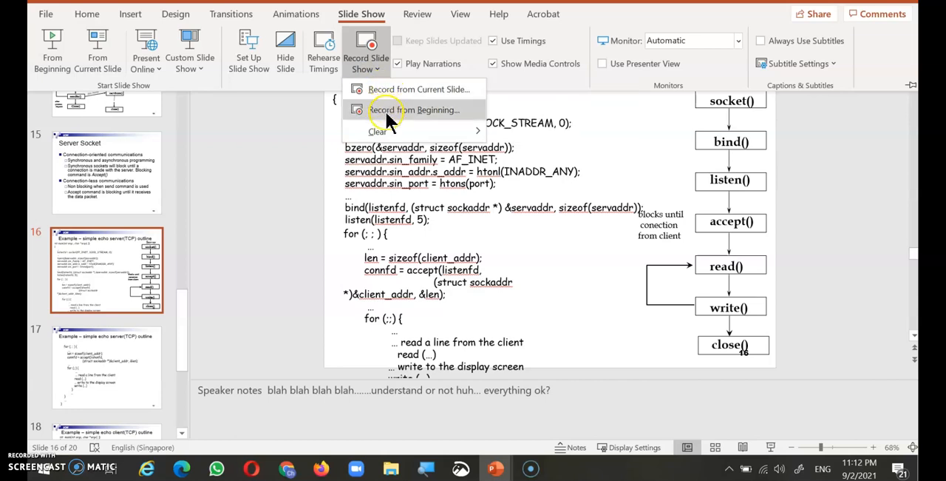
{"action": "mouse_move", "coordinate": [399, 89]}
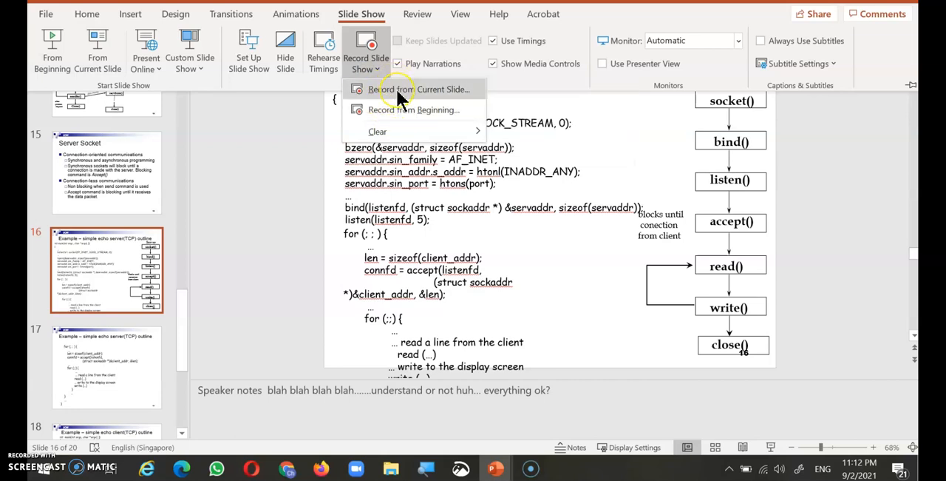
{"action": "mouse_move", "coordinate": [417, 89]}
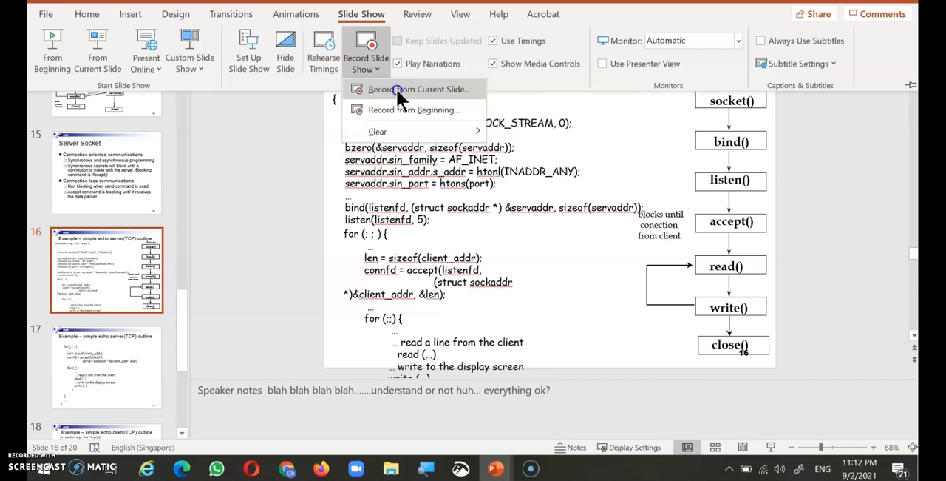
Begin recording from the current echo server slide, toggling the webcam off and back on
{"action": "left_click", "coordinate": [420, 88]}
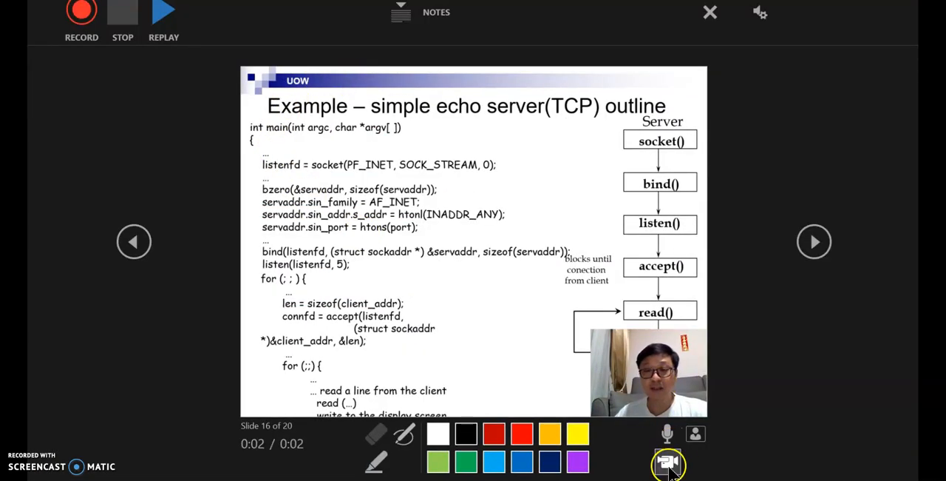
{"action": "left_click", "coordinate": [668, 461]}
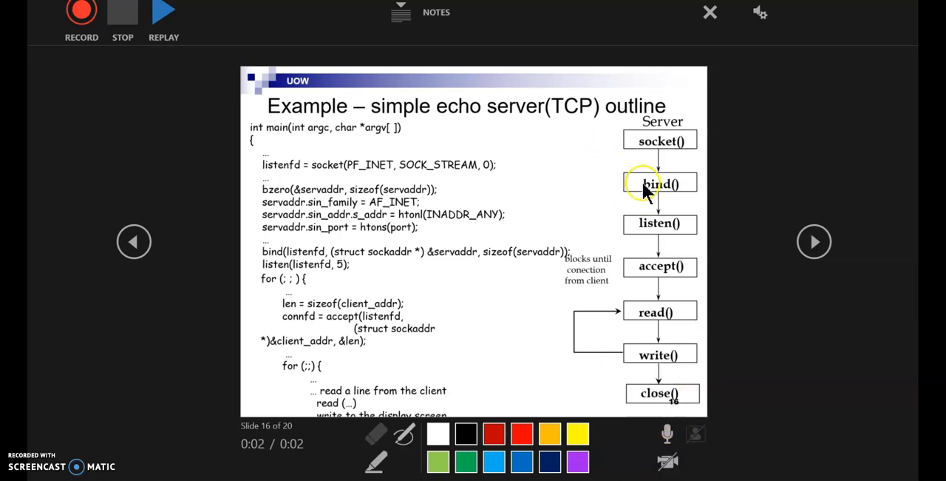
{"action": "mouse_move", "coordinate": [618, 411]}
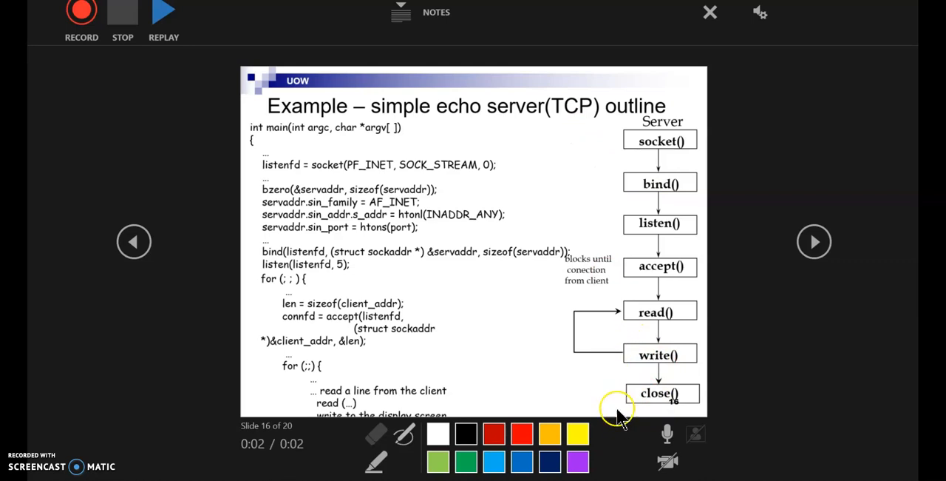
{"action": "mouse_move", "coordinate": [669, 461]}
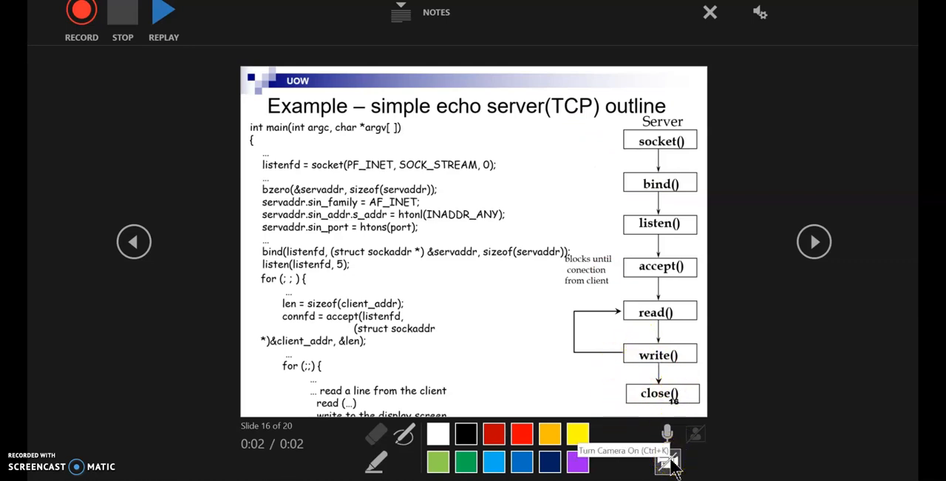
{"action": "left_click", "coordinate": [665, 461]}
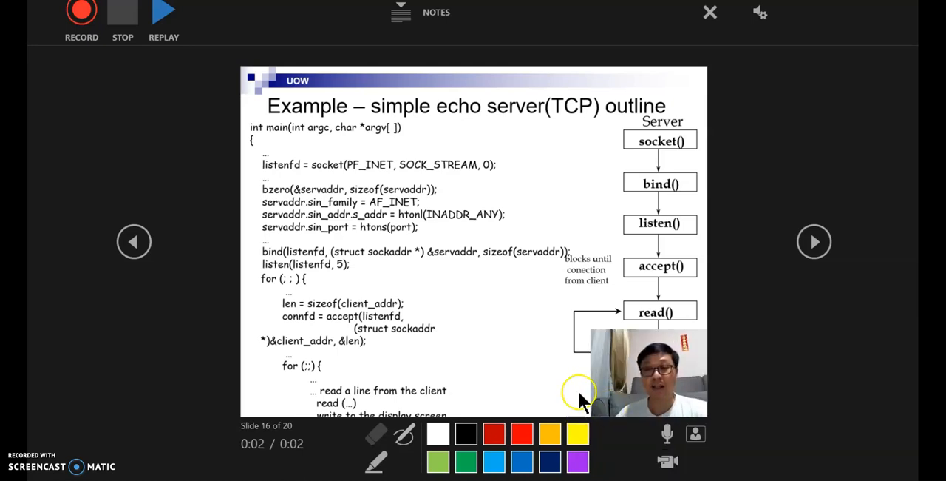
{"action": "mouse_move", "coordinate": [642, 385]}
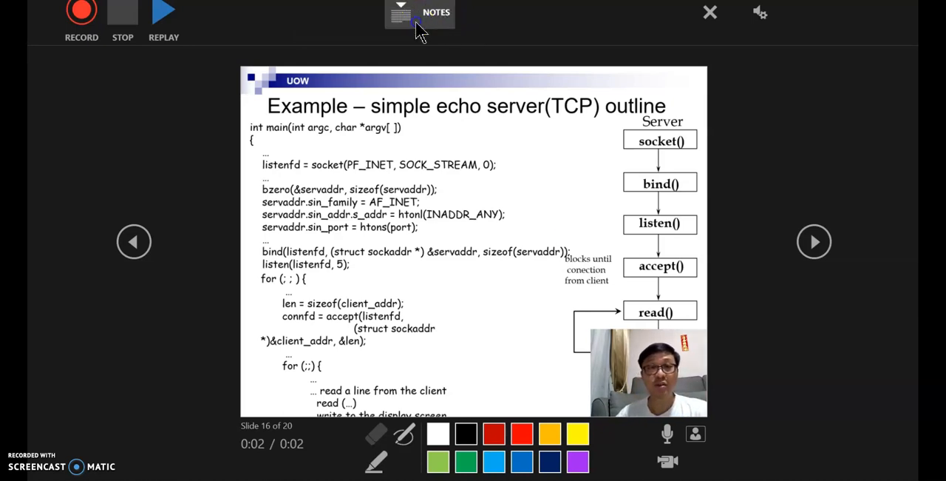
Display the speaker notes above the echo server slide in the recording window
{"action": "left_click", "coordinate": [420, 13]}
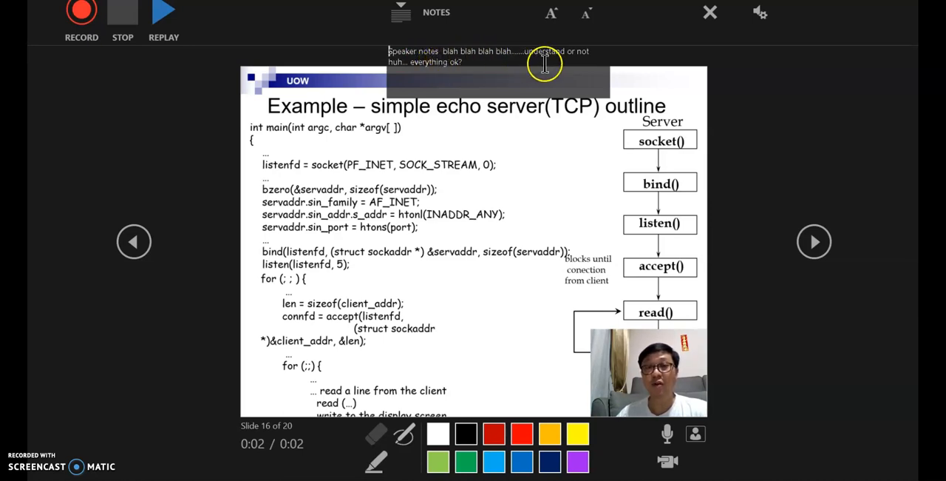
{"action": "mouse_move", "coordinate": [443, 62]}
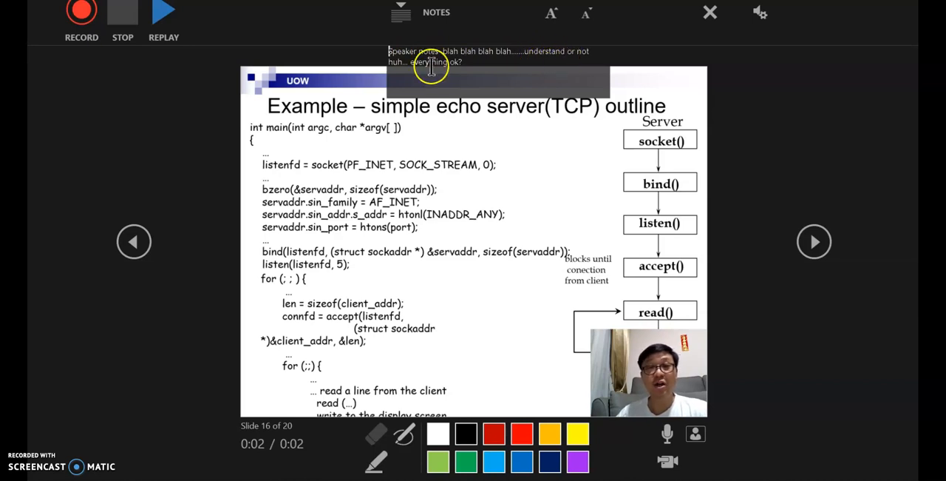
{"action": "mouse_move", "coordinate": [529, 183]}
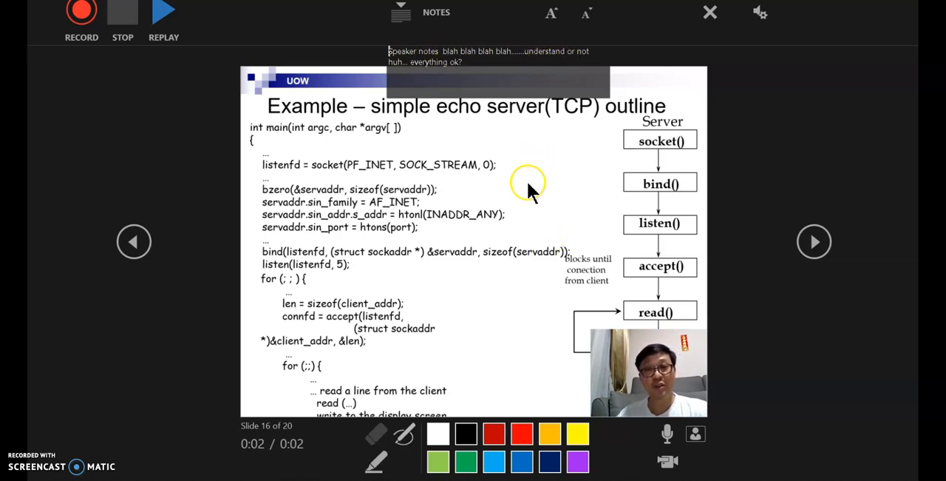
{"action": "mouse_move", "coordinate": [473, 239]}
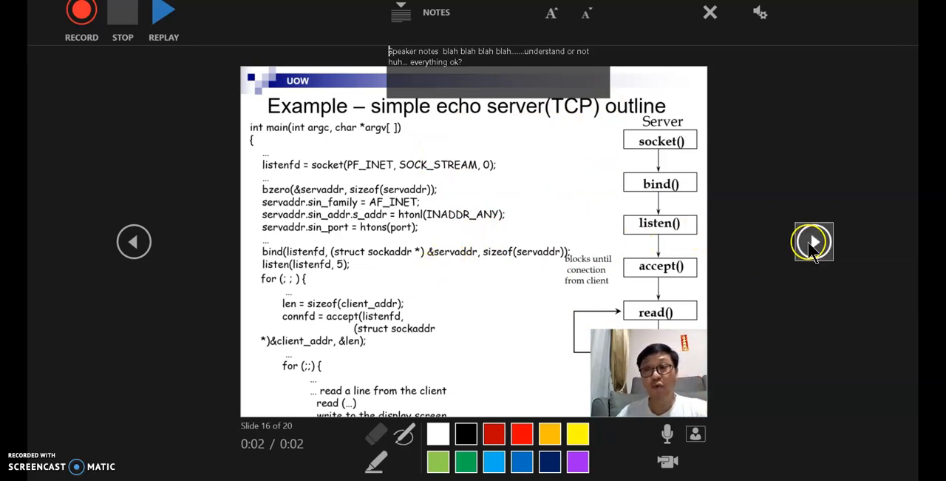
{"action": "mouse_move", "coordinate": [194, 164]}
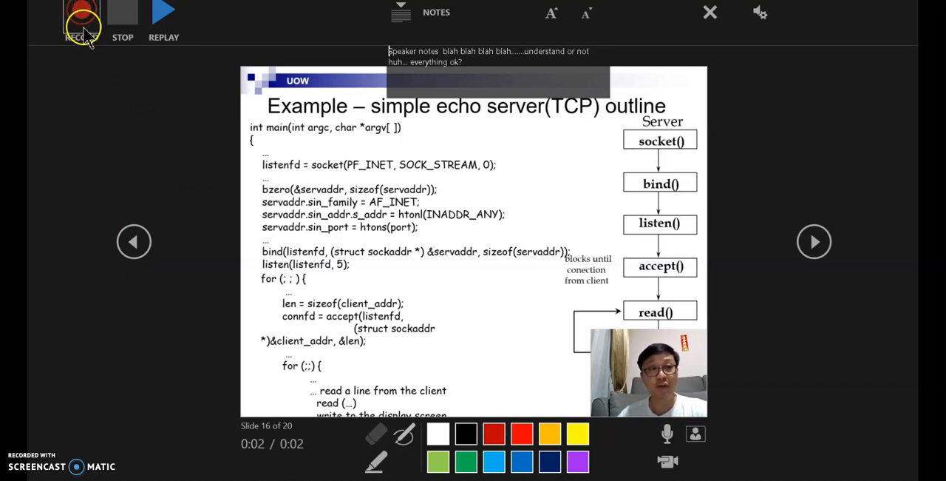
{"action": "mouse_move", "coordinate": [81, 17]}
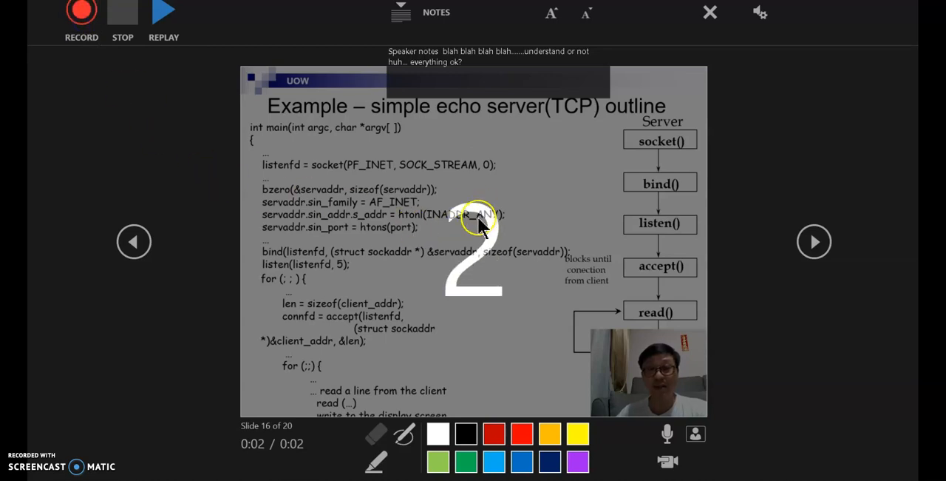
Start the narration take on the echo server outline slide
{"action": "left_click", "coordinate": [81, 12]}
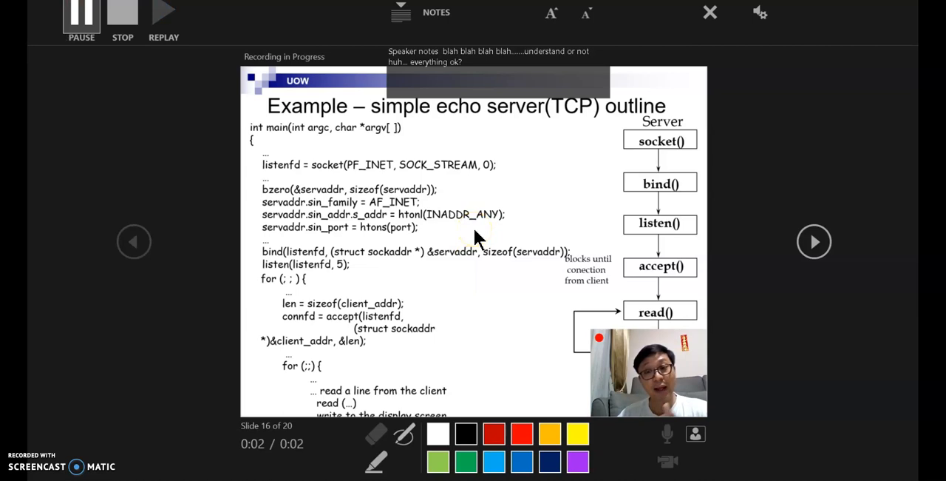
{"action": "mouse_move", "coordinate": [500, 318]}
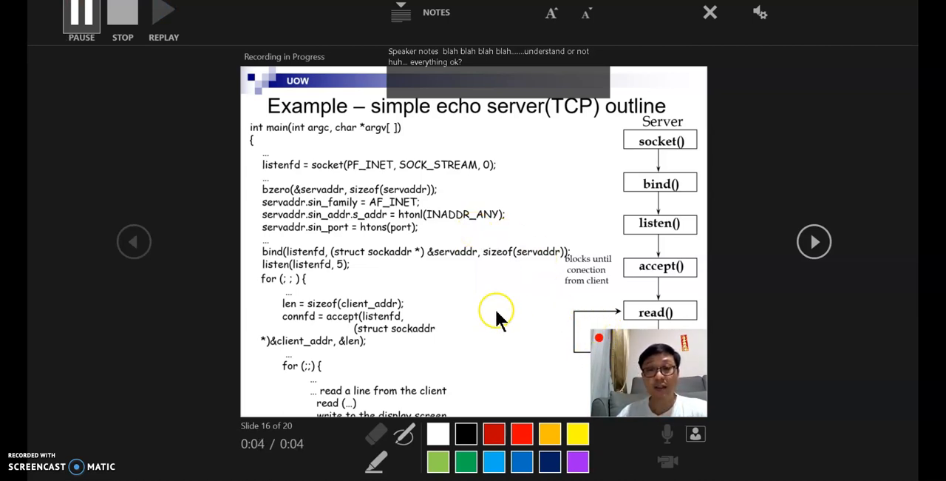
{"action": "mouse_move", "coordinate": [412, 262]}
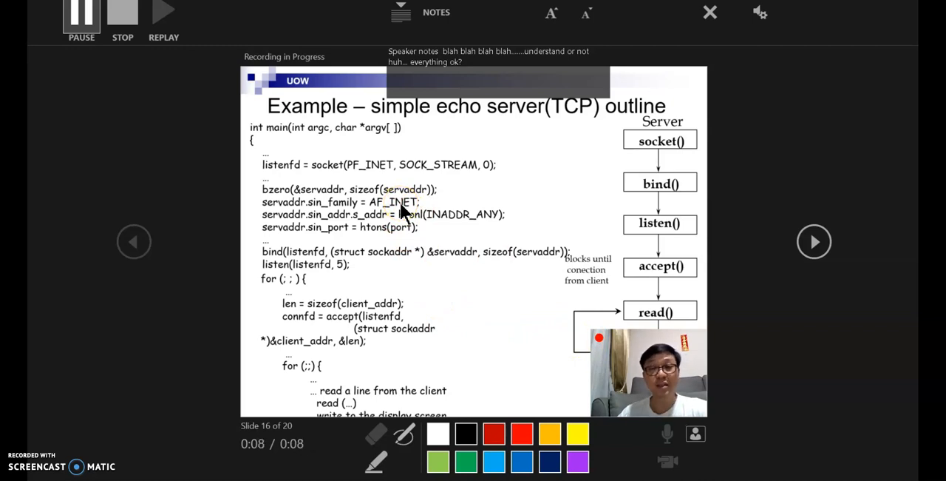
{"action": "mouse_move", "coordinate": [403, 214]}
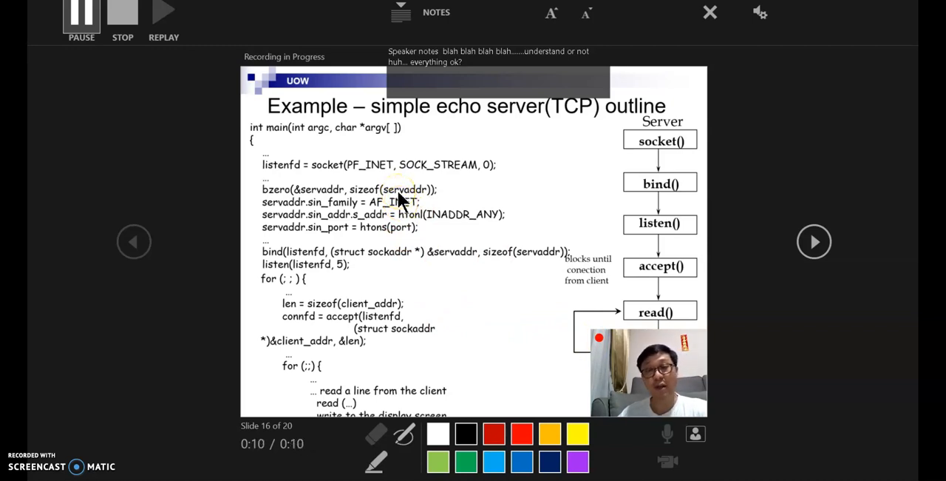
{"action": "mouse_move", "coordinate": [577, 135]}
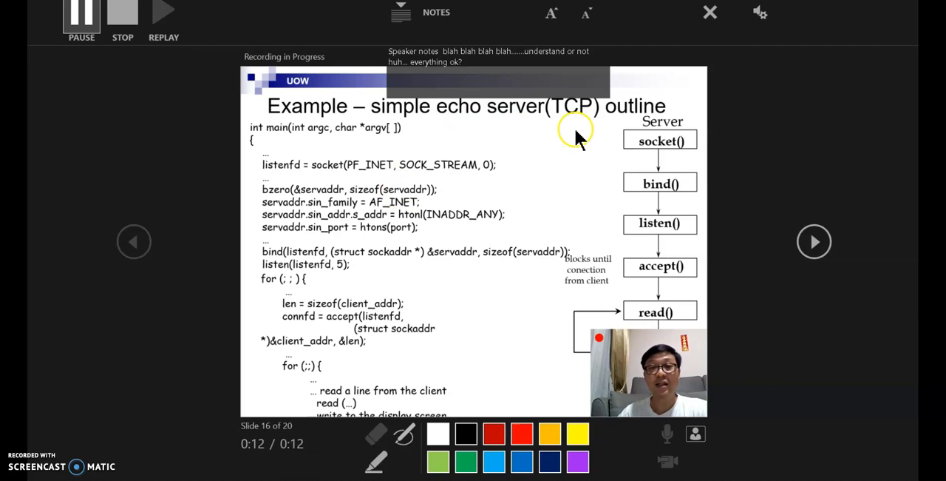
{"action": "mouse_move", "coordinate": [642, 329]}
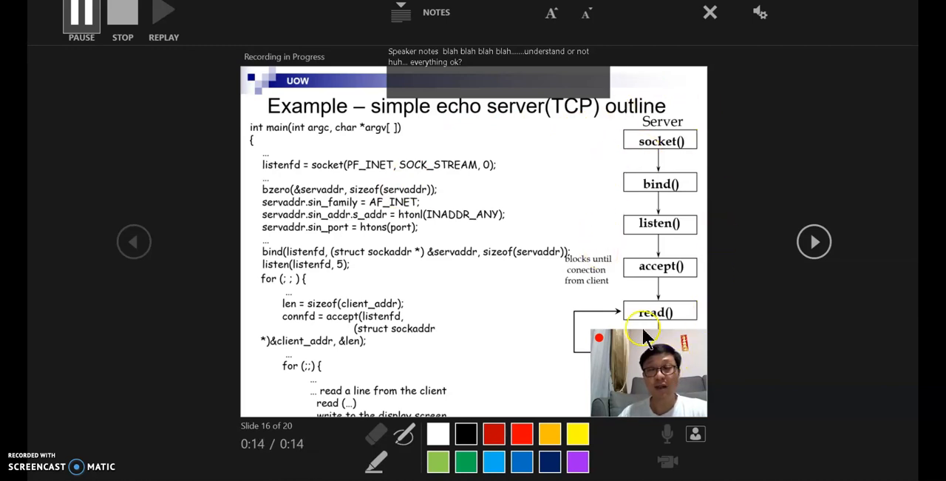
{"action": "mouse_move", "coordinate": [679, 274]}
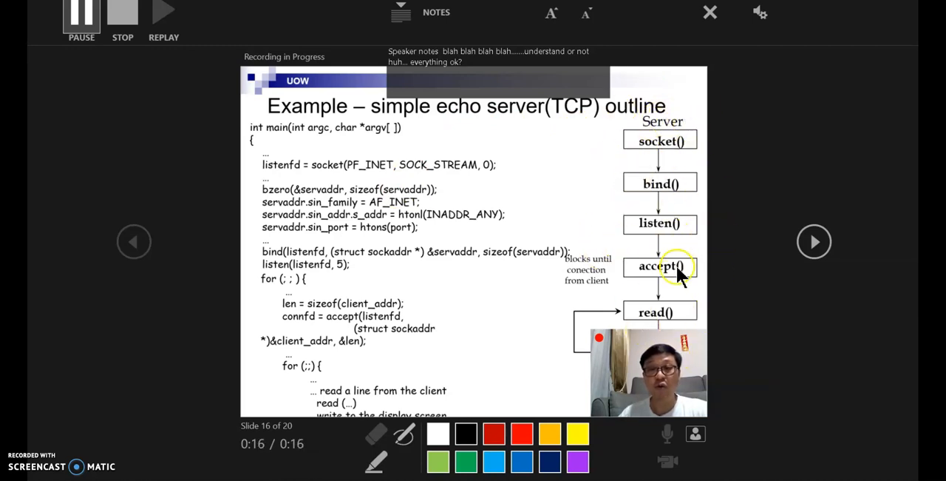
{"action": "mouse_move", "coordinate": [666, 192]}
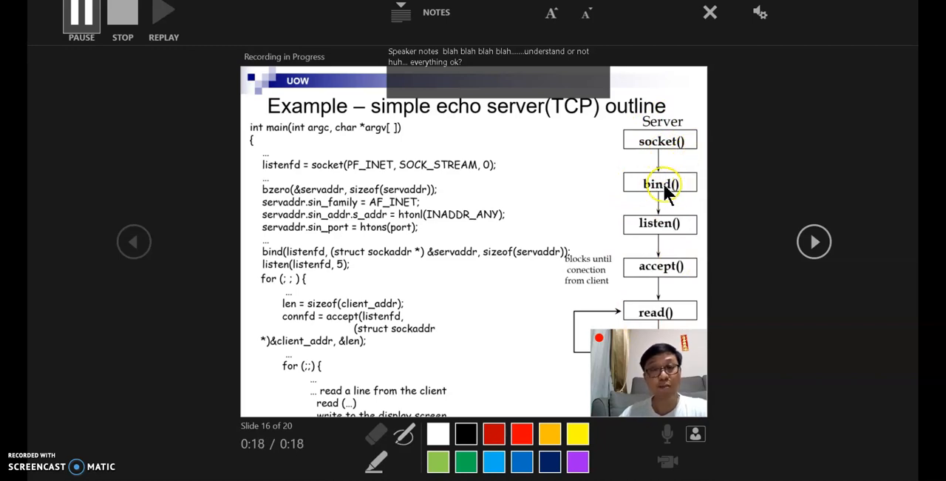
{"action": "mouse_move", "coordinate": [659, 223]}
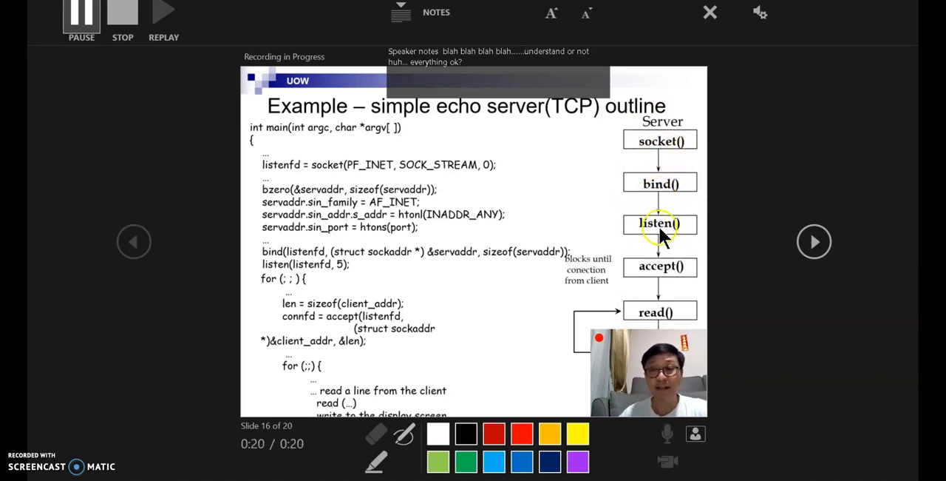
{"action": "mouse_move", "coordinate": [585, 284]}
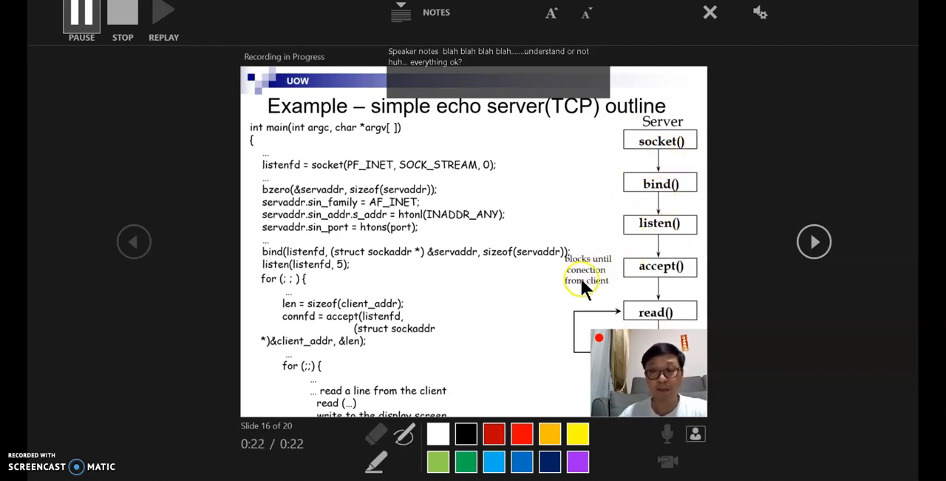
{"action": "mouse_move", "coordinate": [337, 288]}
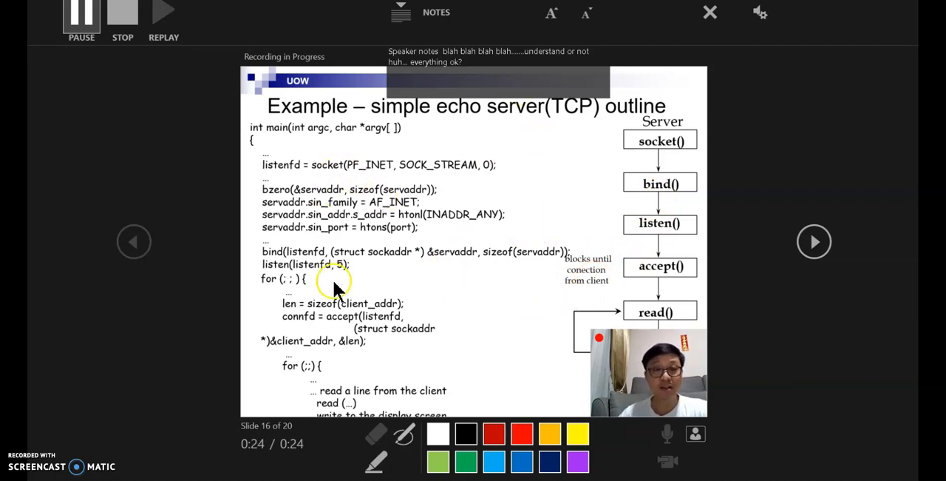
{"action": "mouse_move", "coordinate": [407, 336]}
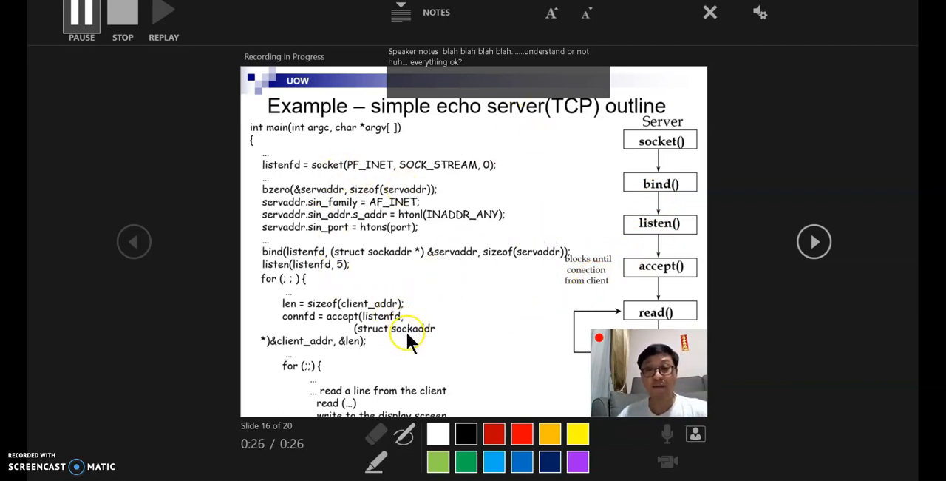
{"action": "mouse_move", "coordinate": [663, 362]}
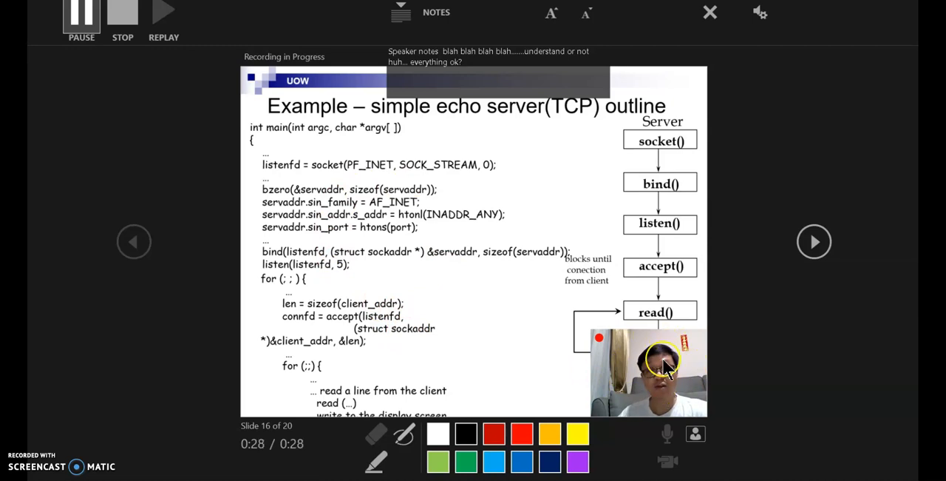
{"action": "mouse_move", "coordinate": [669, 317]}
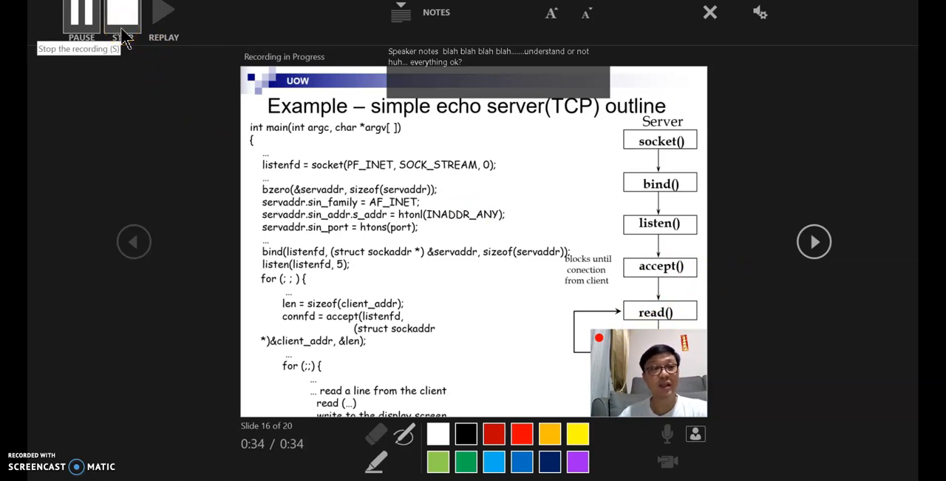
Stop the echo server slide narration at 35 seconds
{"action": "left_click", "coordinate": [122, 13]}
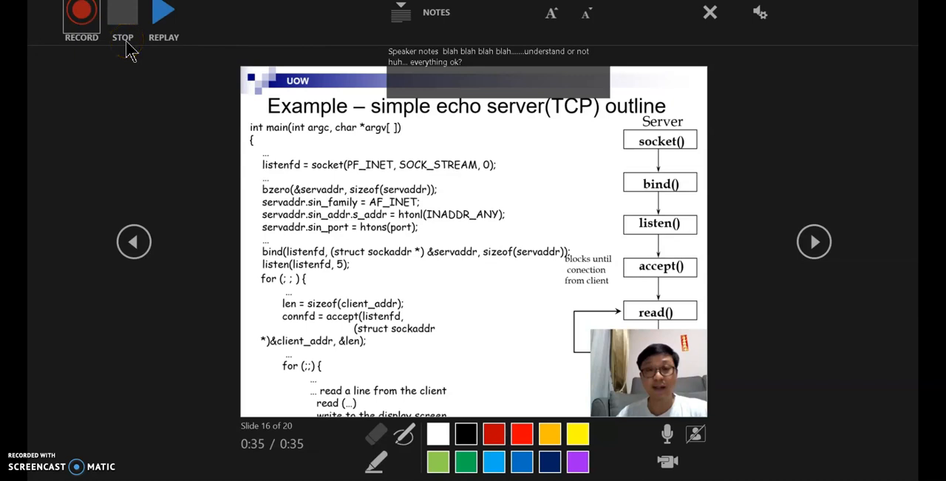
{"action": "mouse_move", "coordinate": [163, 225]}
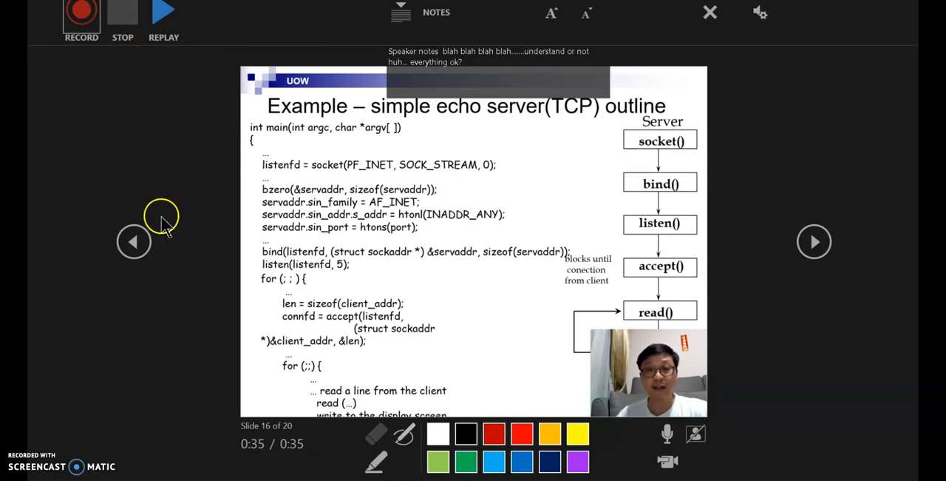
{"action": "mouse_move", "coordinate": [163, 13]}
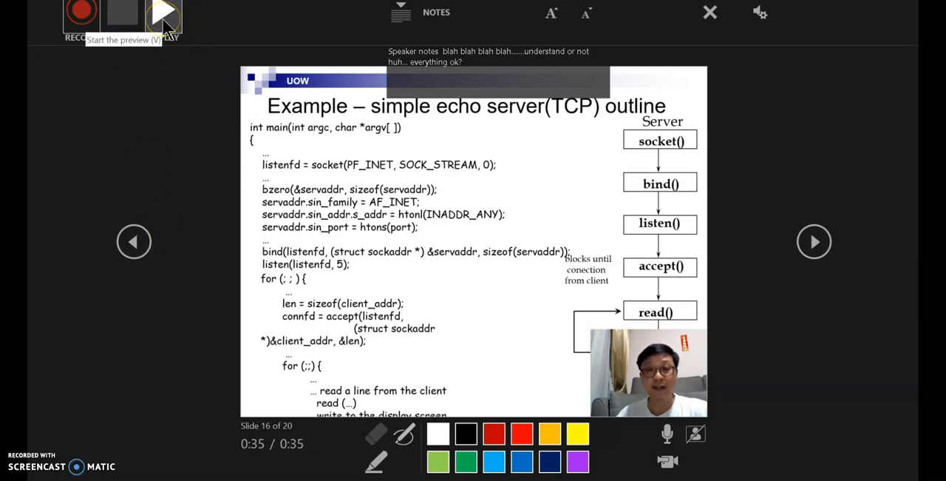
Replay the 35-second echo server narration and pause it at 16 seconds
{"action": "left_click", "coordinate": [163, 13]}
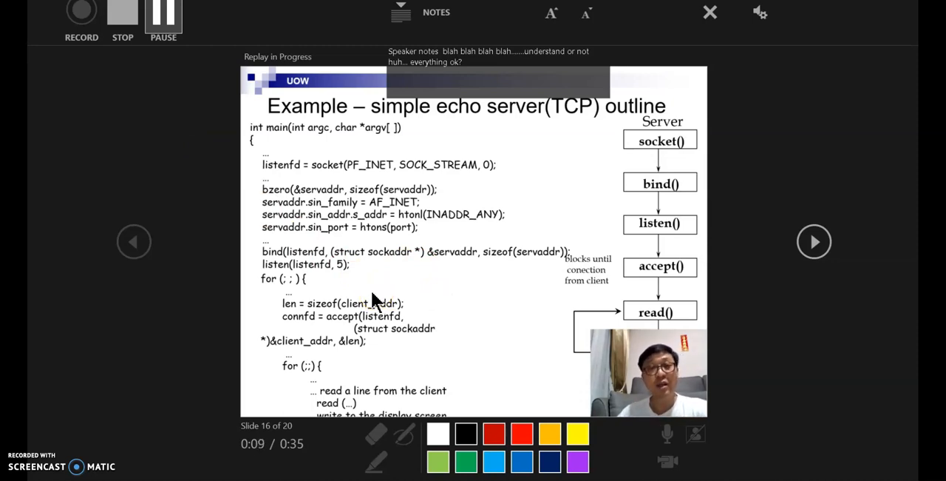
{"action": "mouse_move", "coordinate": [219, 126]}
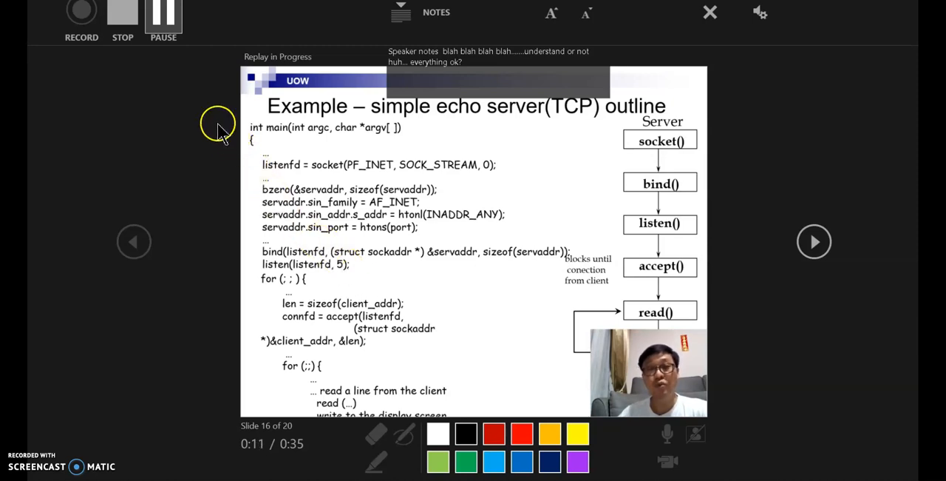
{"action": "mouse_move", "coordinate": [163, 21]}
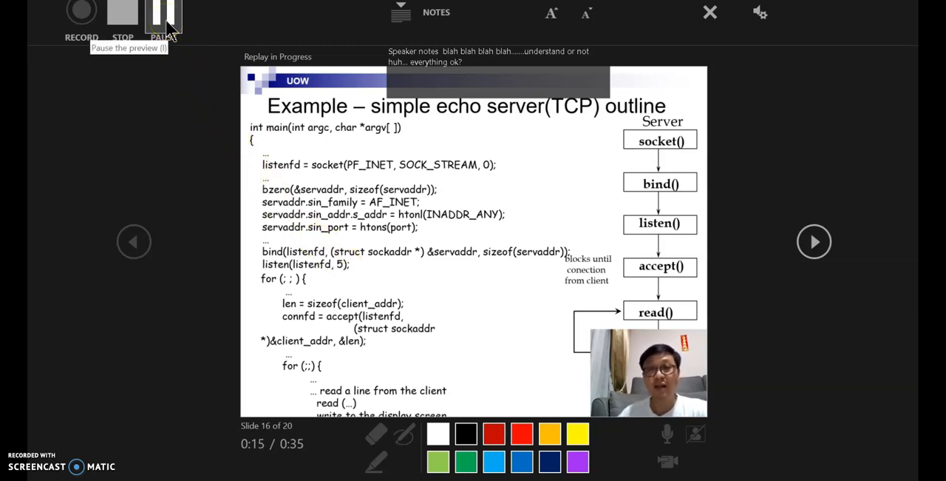
{"action": "left_click", "coordinate": [163, 14]}
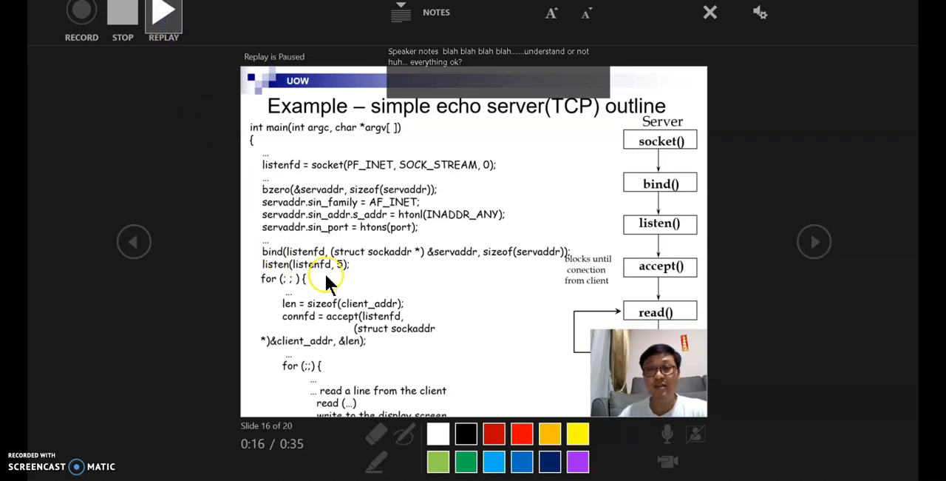
{"action": "mouse_move", "coordinate": [154, 142]}
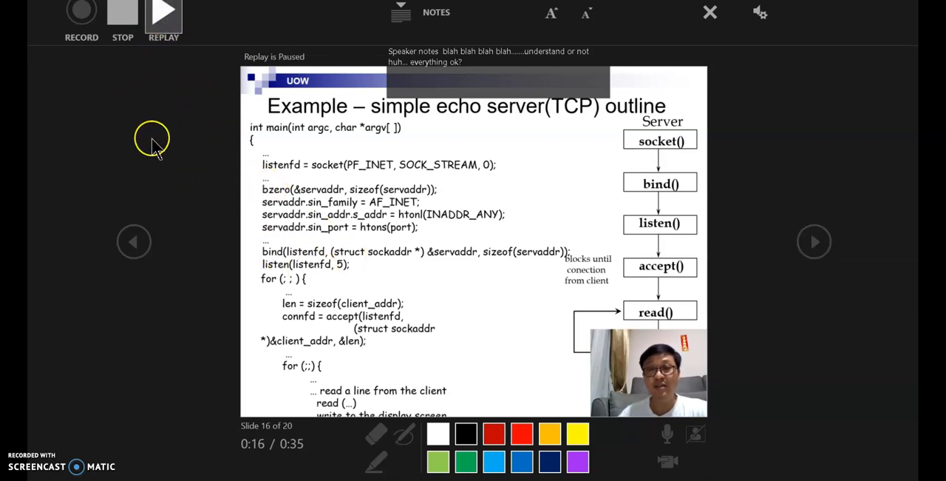
{"action": "mouse_move", "coordinate": [843, 261]}
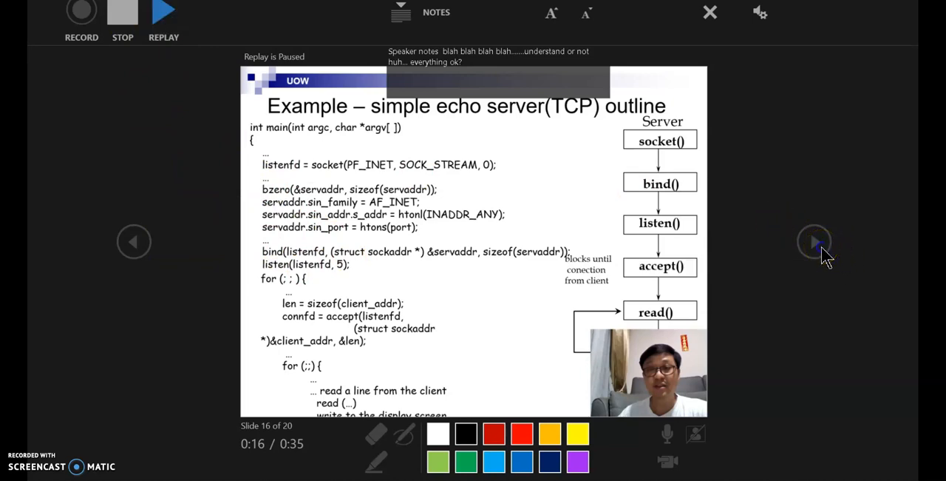
{"action": "mouse_move", "coordinate": [784, 252]}
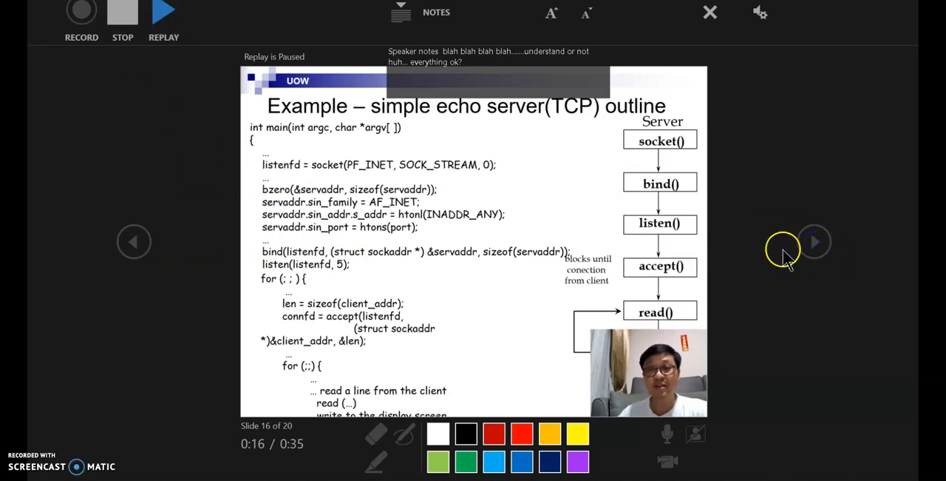
{"action": "mouse_move", "coordinate": [119, 47]}
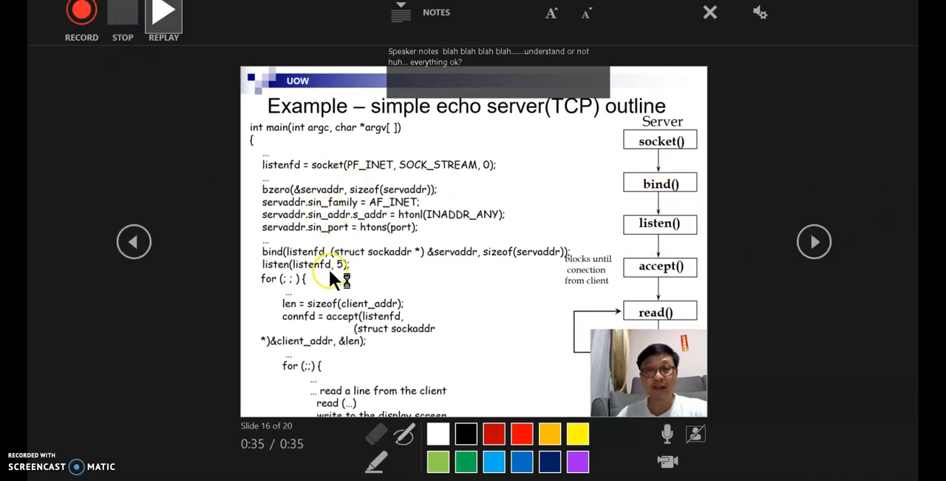
{"action": "mouse_move", "coordinate": [814, 242]}
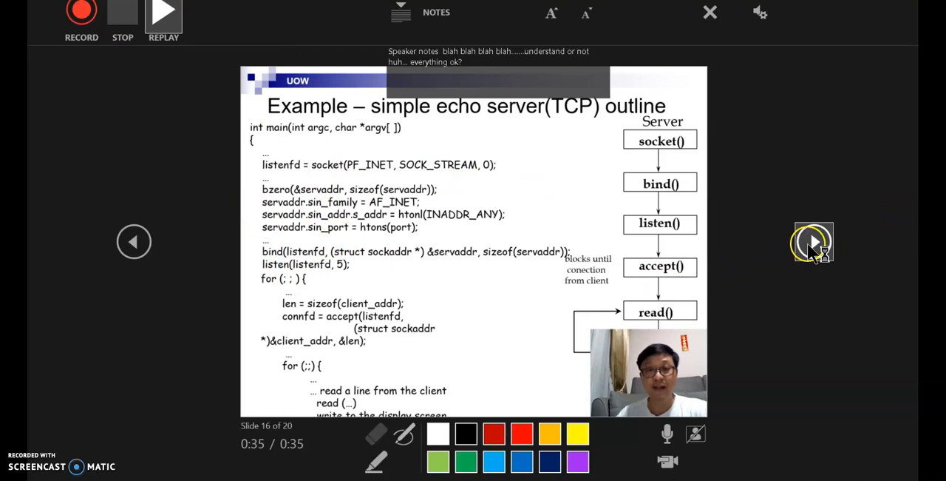
Advance to slide 17's server loop outline and begin a new narration take there
{"action": "left_click", "coordinate": [814, 242]}
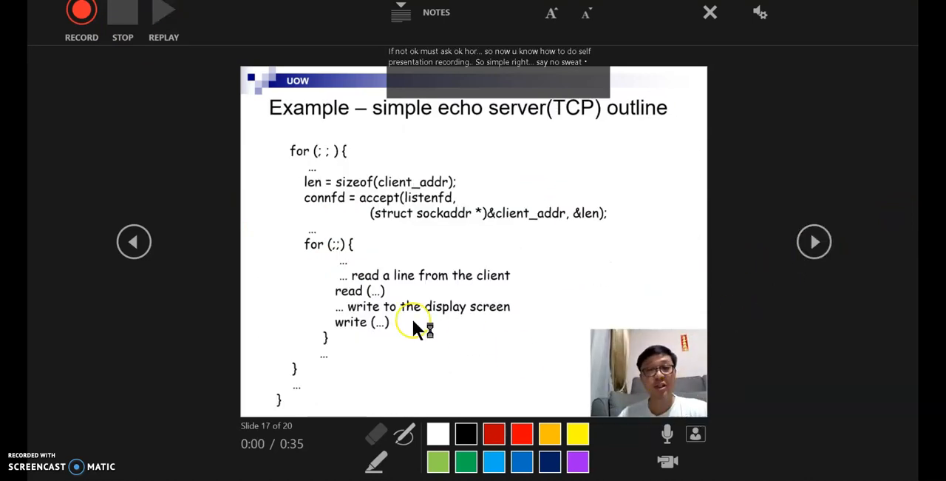
{"action": "mouse_move", "coordinate": [81, 12]}
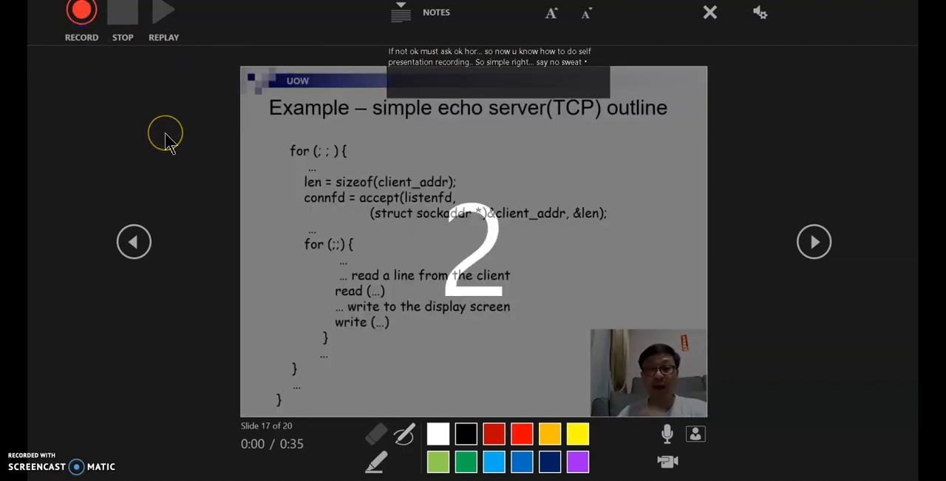
{"action": "left_click", "coordinate": [81, 12]}
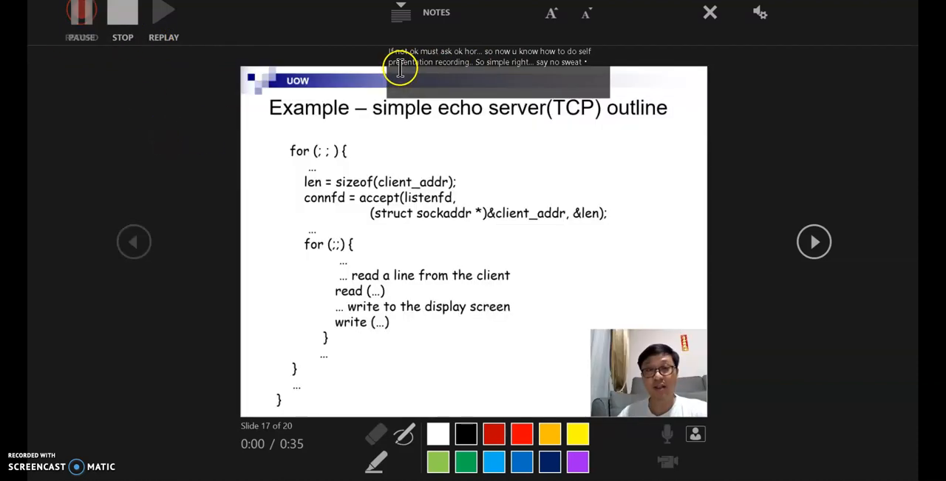
Record the server loop narration on slide 17 with the webcam inset on
{"action": "left_click", "coordinate": [82, 11]}
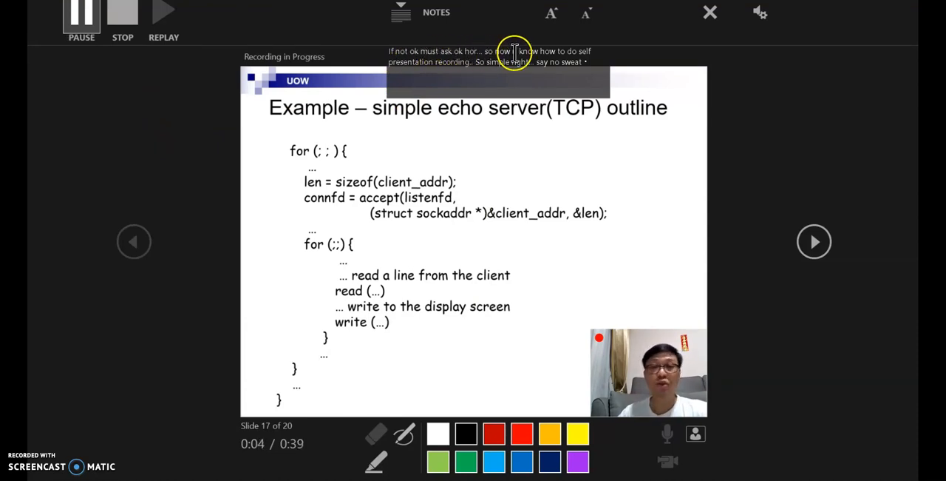
{"action": "mouse_move", "coordinate": [414, 73]}
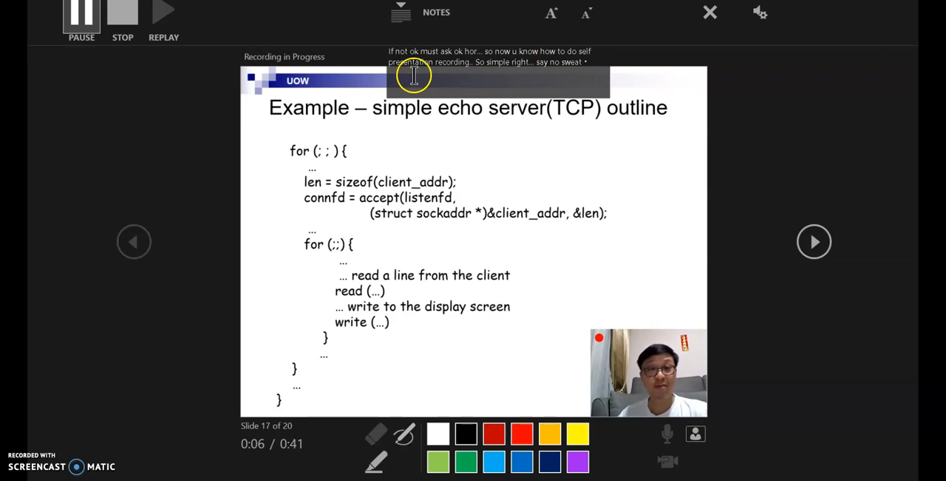
{"action": "mouse_move", "coordinate": [477, 74]}
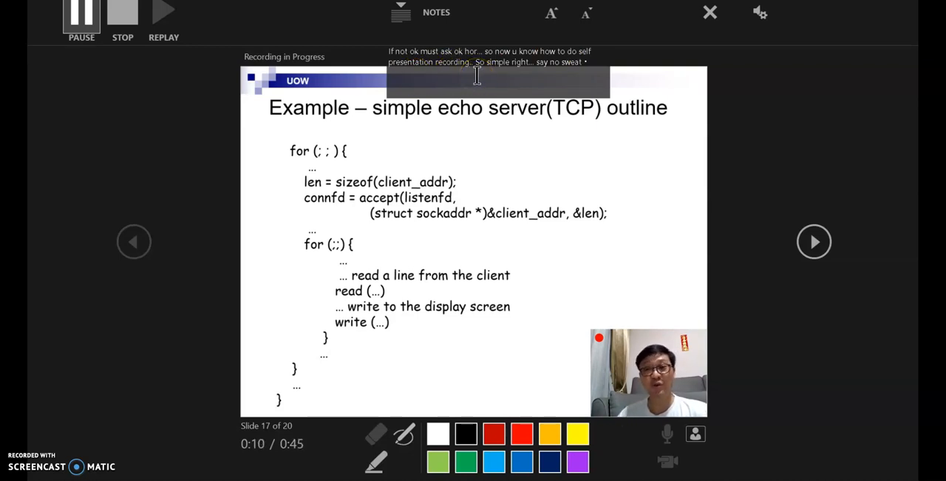
{"action": "mouse_move", "coordinate": [509, 180]}
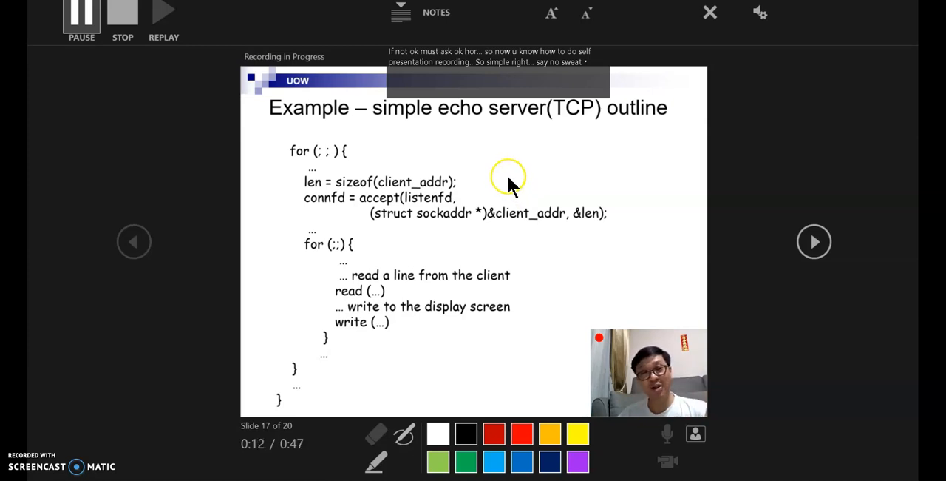
{"action": "mouse_move", "coordinate": [383, 149]}
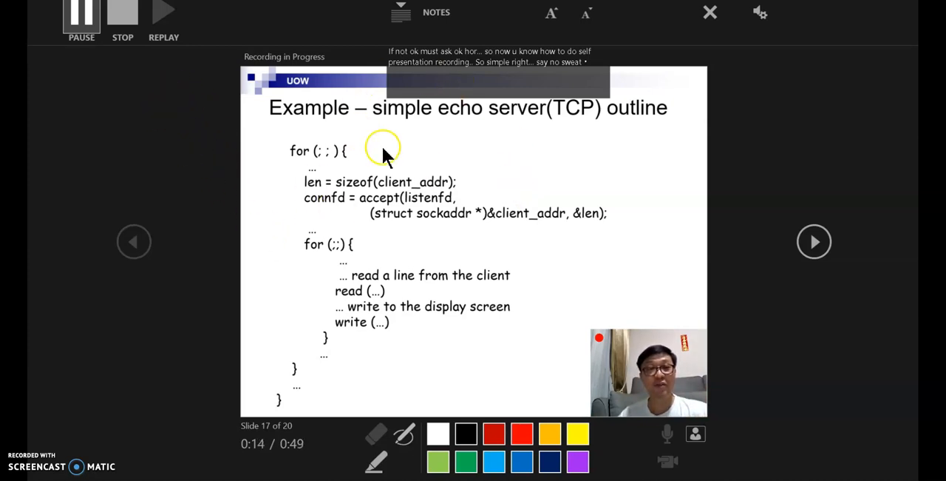
{"action": "mouse_move", "coordinate": [123, 15]}
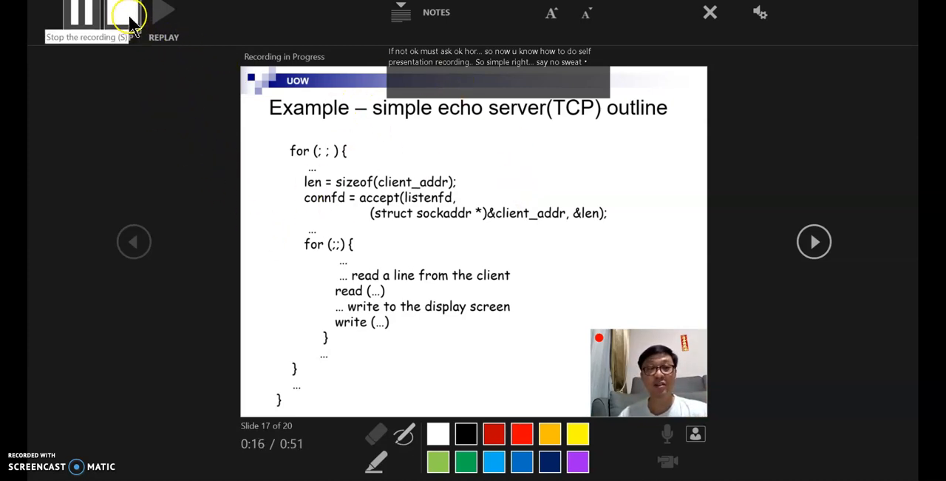
{"action": "mouse_move", "coordinate": [813, 242]}
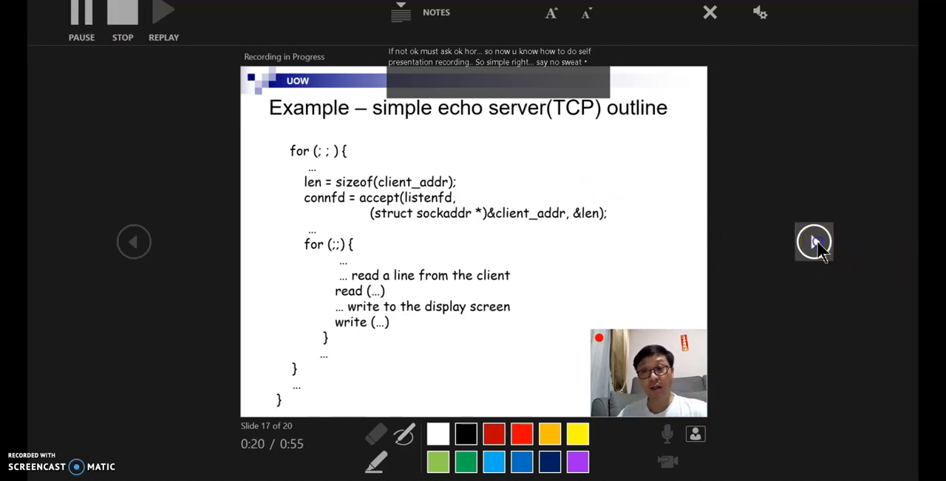
Advance through the TCP echo client slide 18 to the UDP echo client slide 19 while recording
{"action": "left_click", "coordinate": [813, 243]}
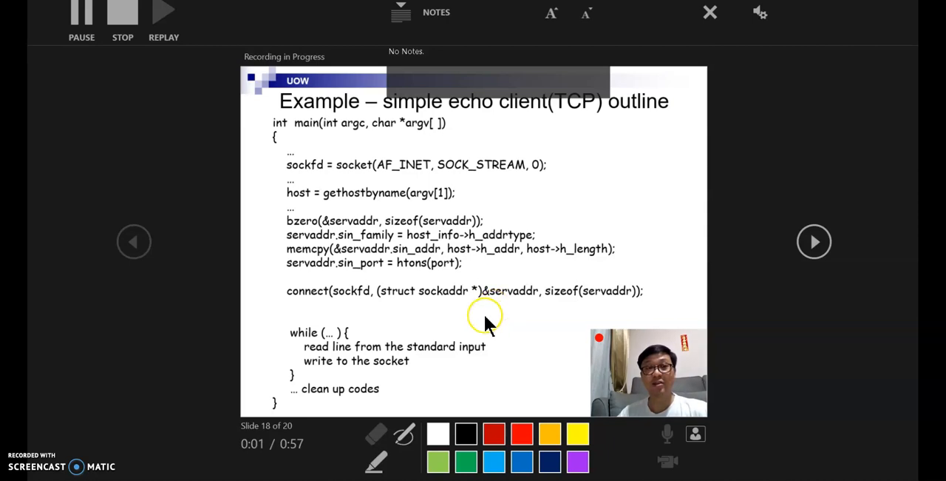
{"action": "mouse_move", "coordinate": [813, 270]}
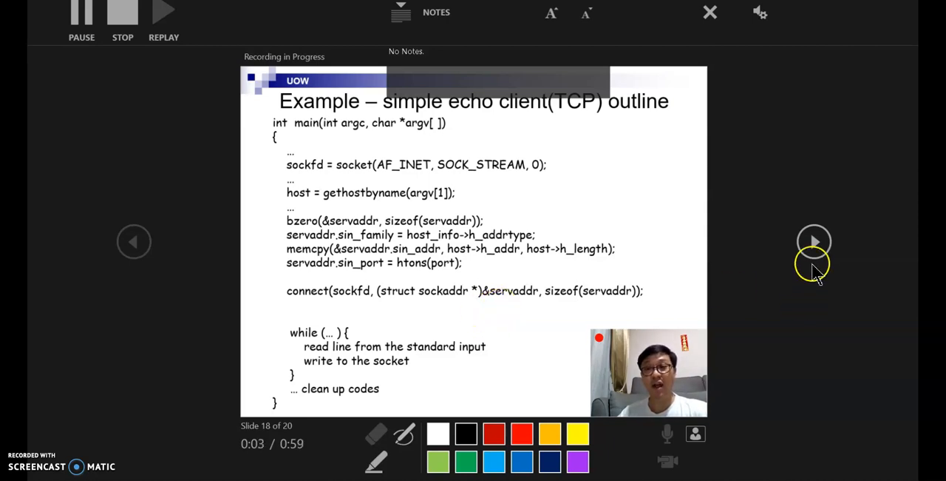
{"action": "left_click", "coordinate": [813, 241]}
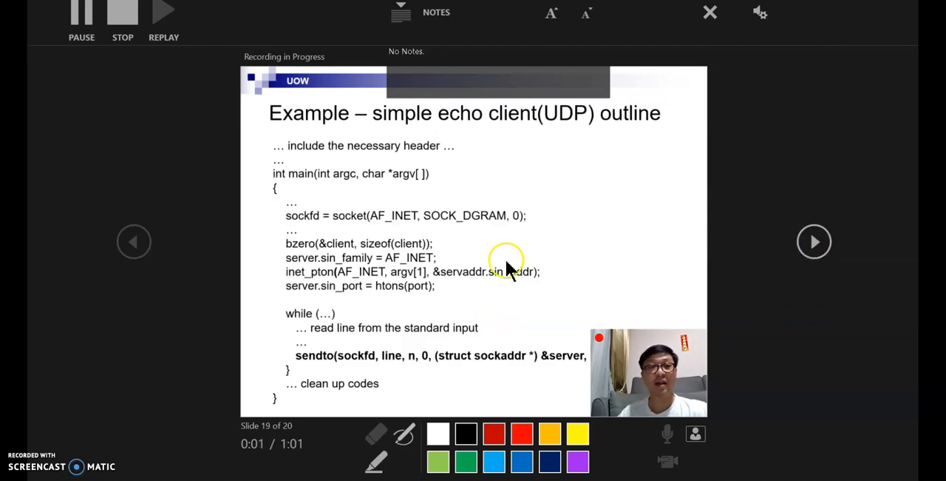
{"action": "mouse_move", "coordinate": [575, 204]}
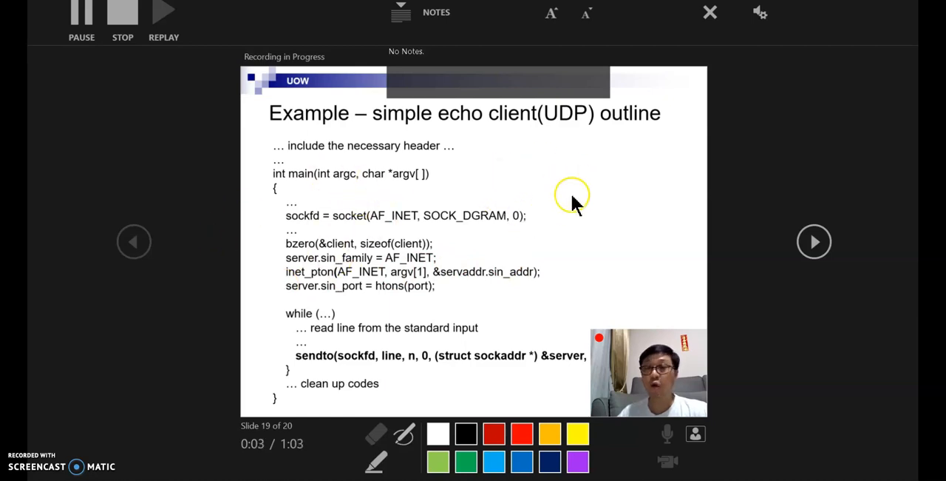
{"action": "mouse_move", "coordinate": [279, 195]}
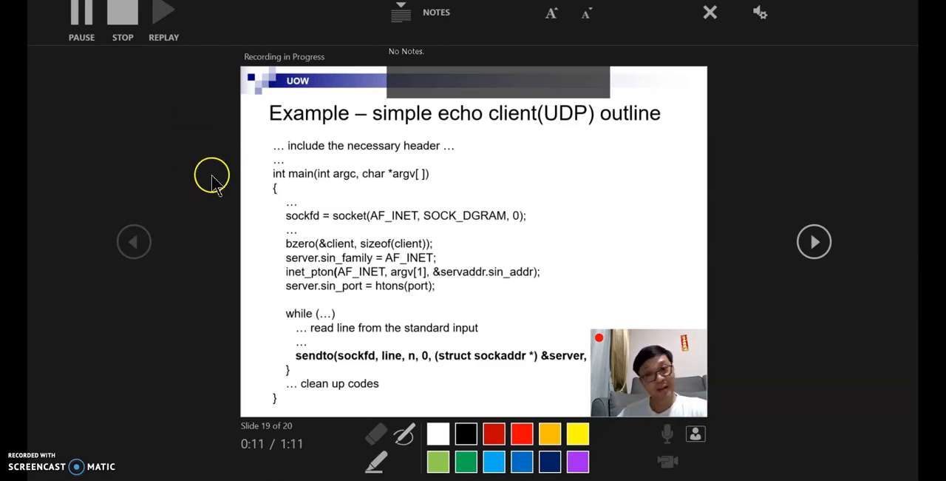
{"action": "mouse_move", "coordinate": [184, 175]}
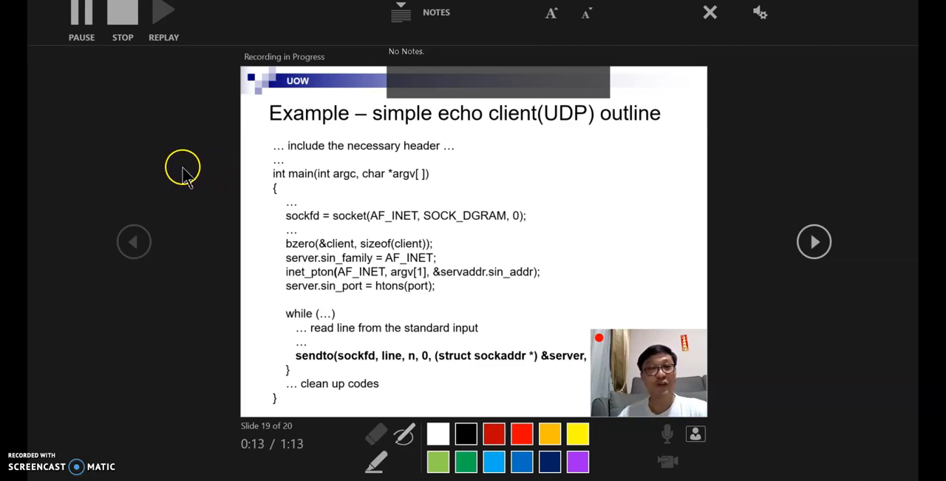